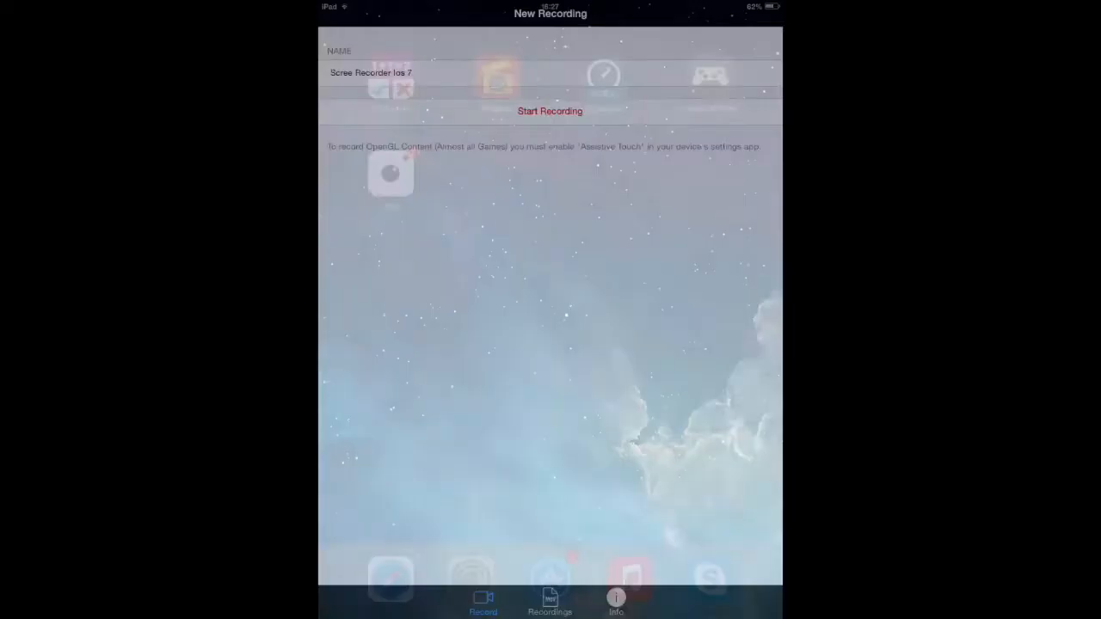
# Start the 'Scree Recorder Ios 7' screen recording and swipe to another home screen page.
pyautogui.click(550, 110)
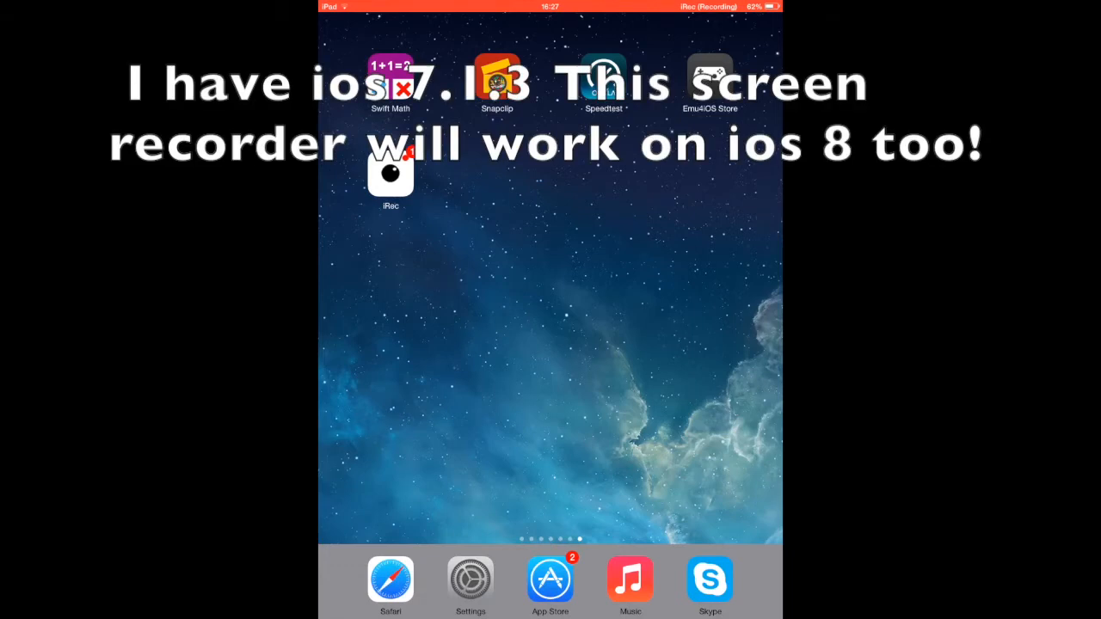
pyautogui.hscroll(-3)
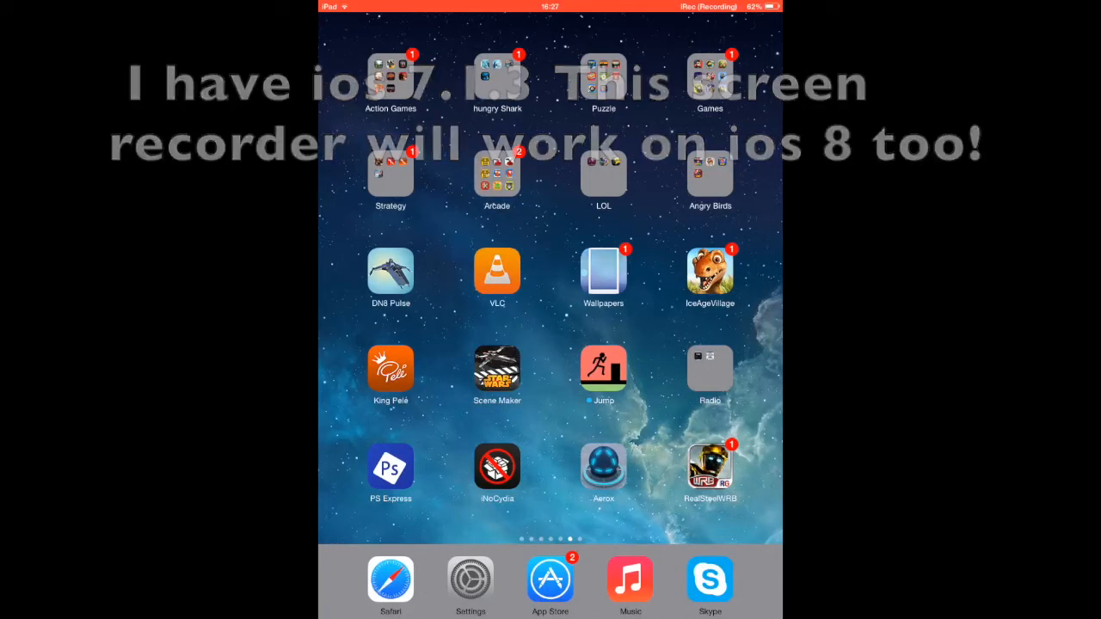
# Browse the home screen pages, ending on the page with the iRec icon.
pyautogui.click(391, 579)
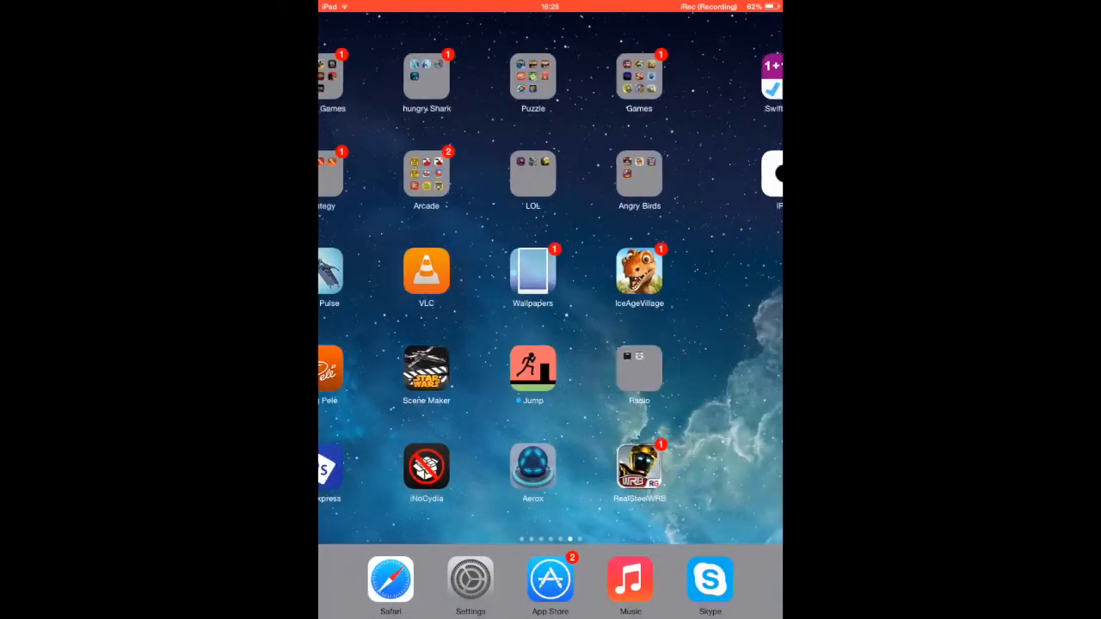
pyautogui.hscroll(-3)
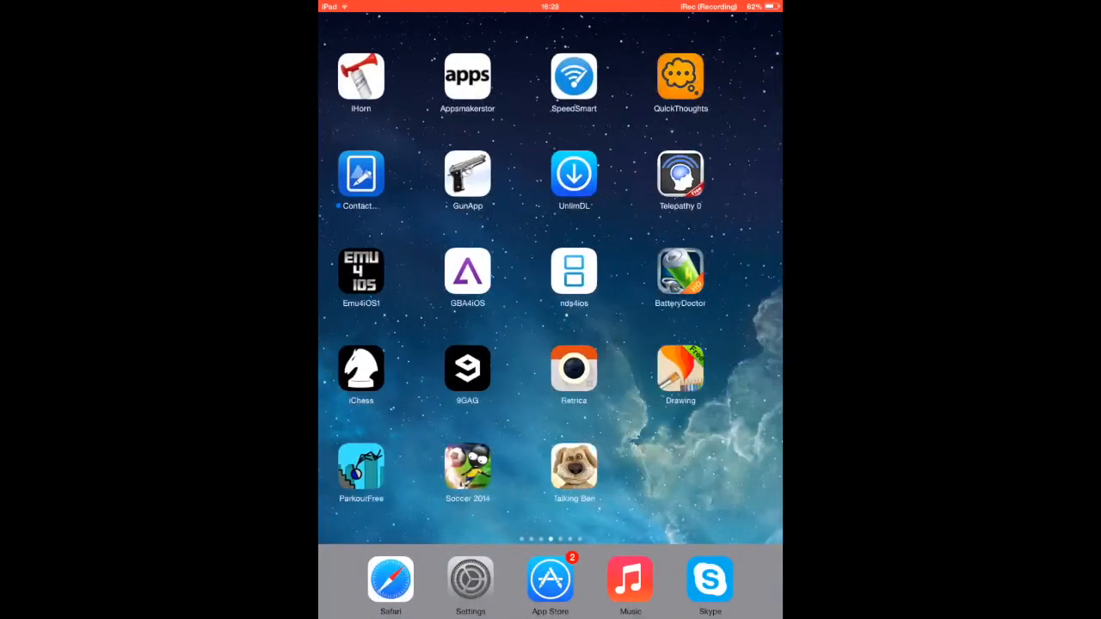
pyautogui.hscroll(-3)
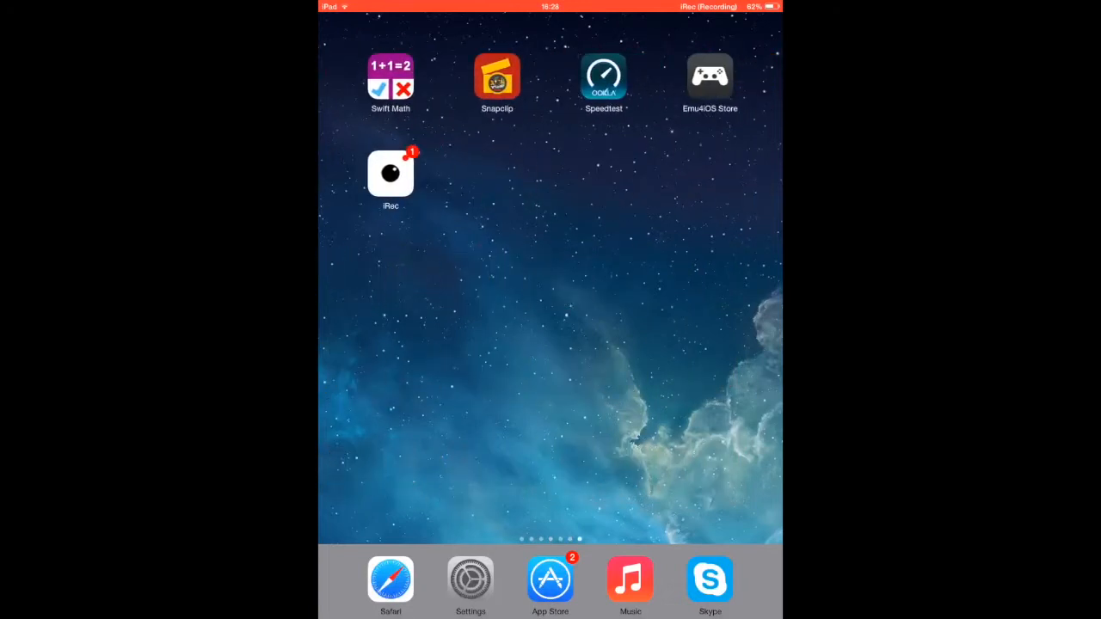
pyautogui.click(710, 76)
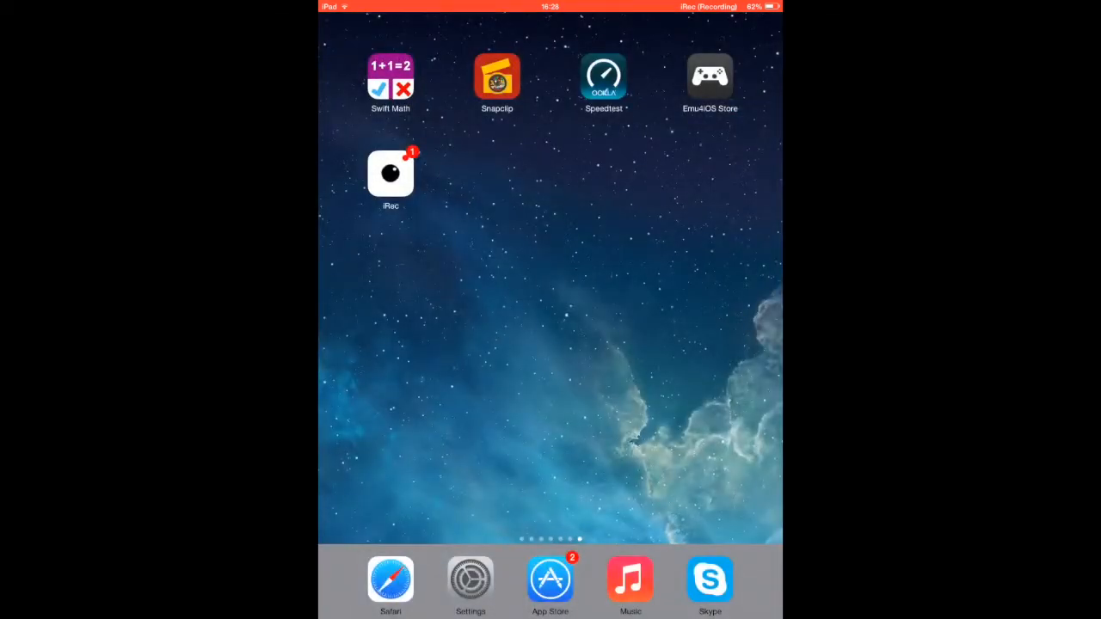
pyautogui.click(390, 172)
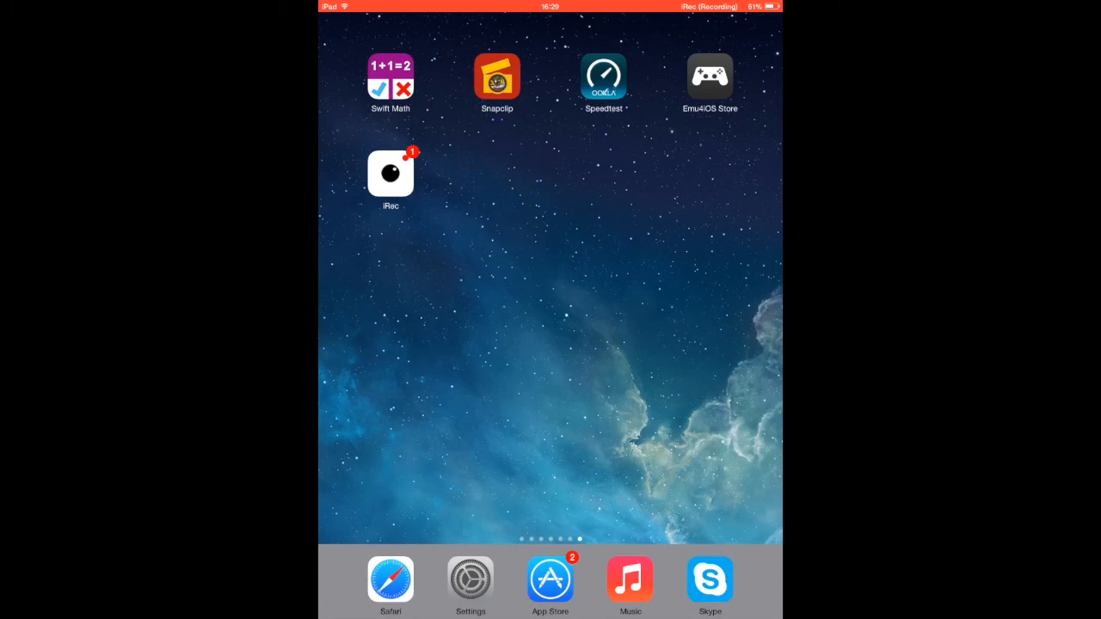
# Reopen iRec to its New Recording screen showing the running recording and Stop Recording.
pyautogui.click(390, 172)
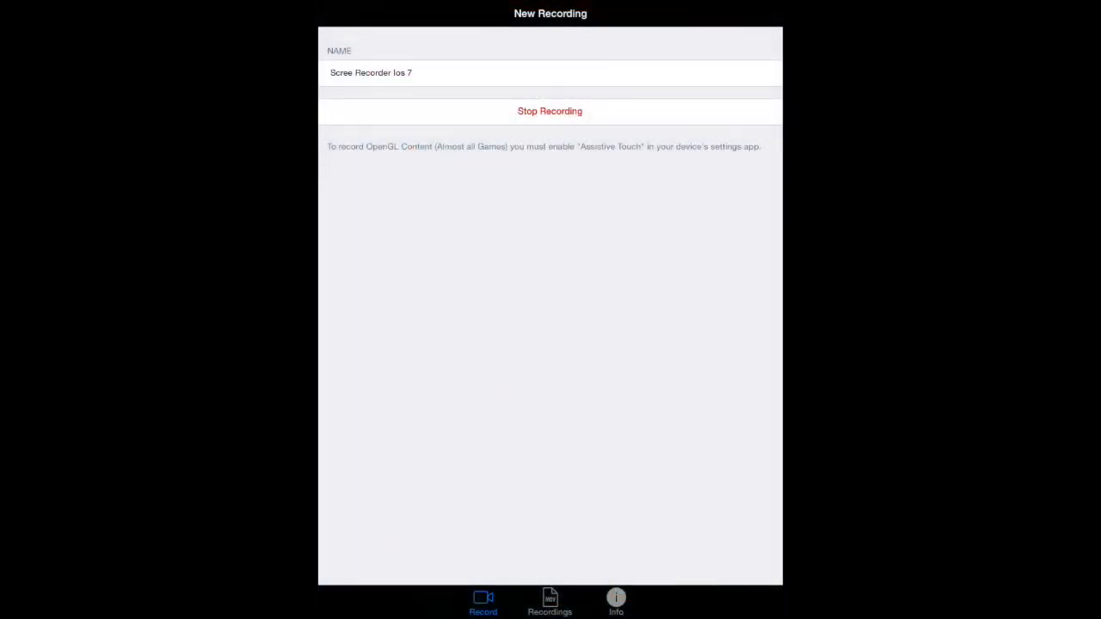